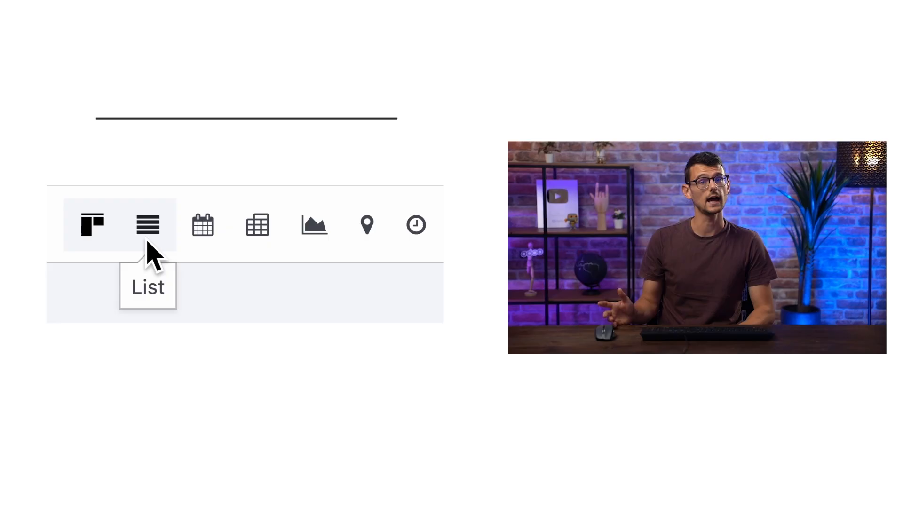
mouse_move(258, 248)
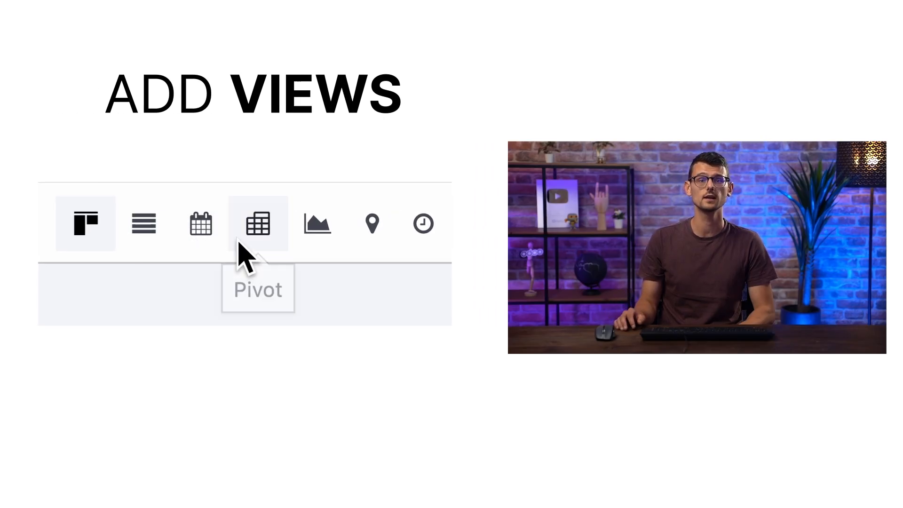
mouse_move(269, 224)
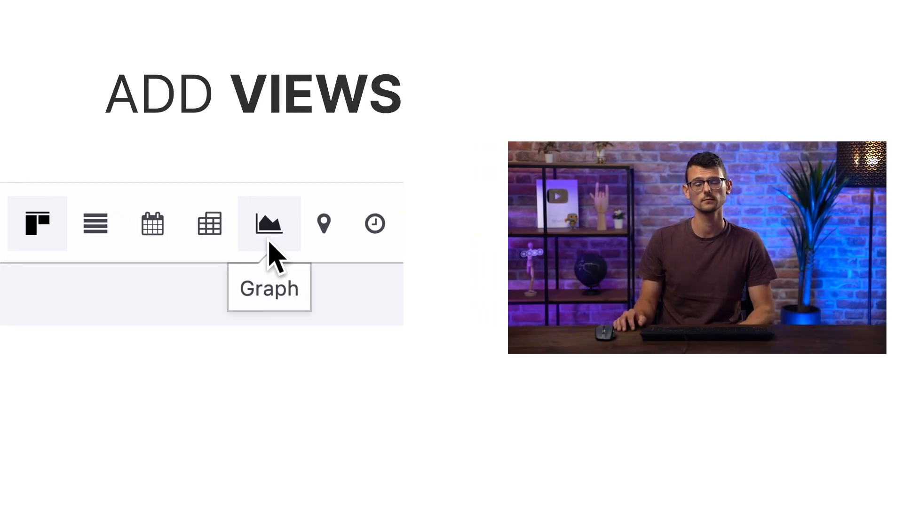